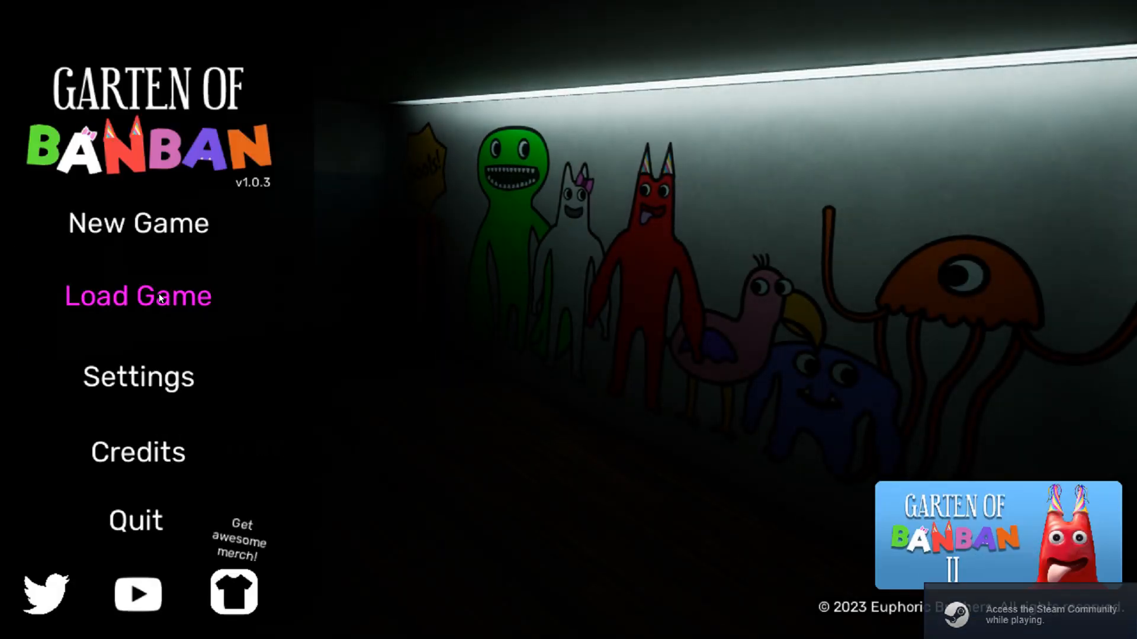
Load the saved game from the main menu to start in the dim computer room
click(137, 294)
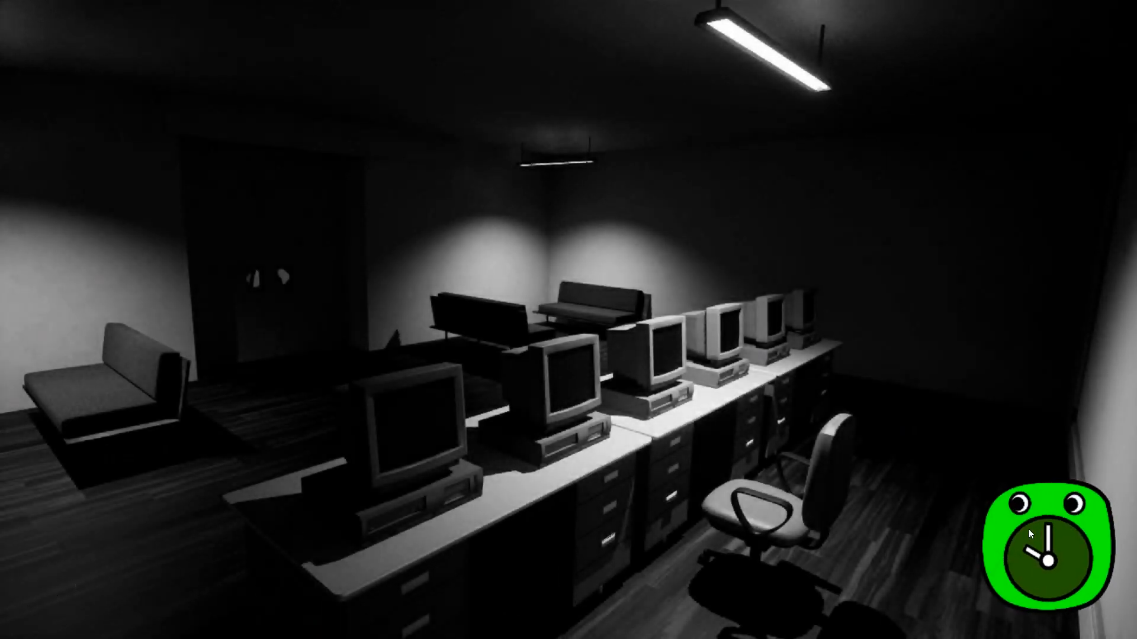
Advance the green clock three times, then skip the rest of the intro to reach the lobby
click(1045, 550)
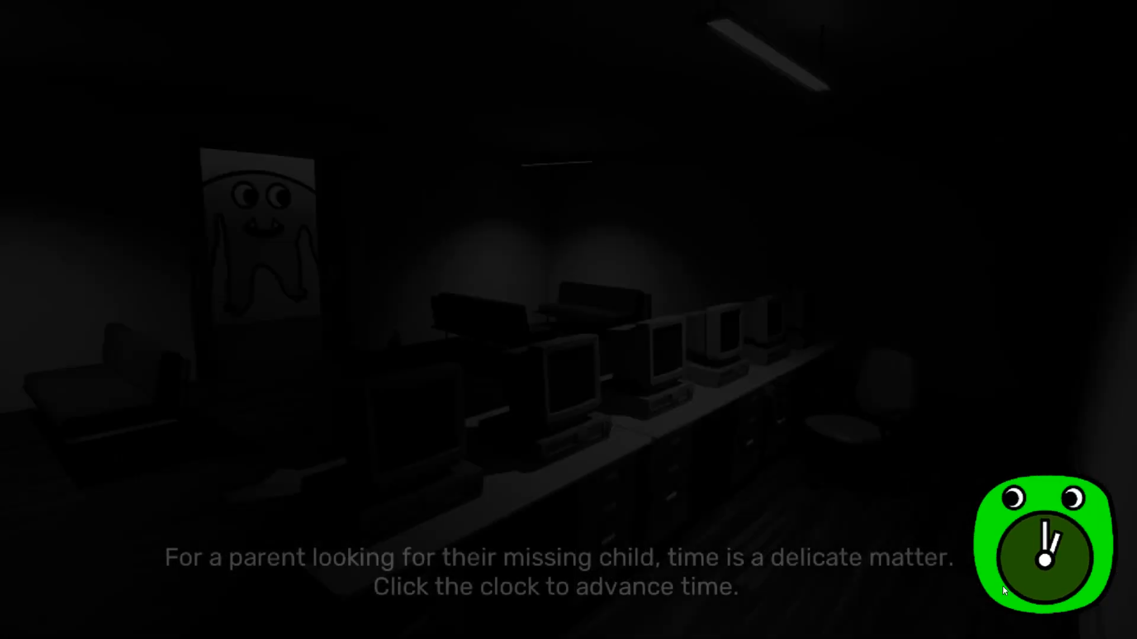
click(1042, 551)
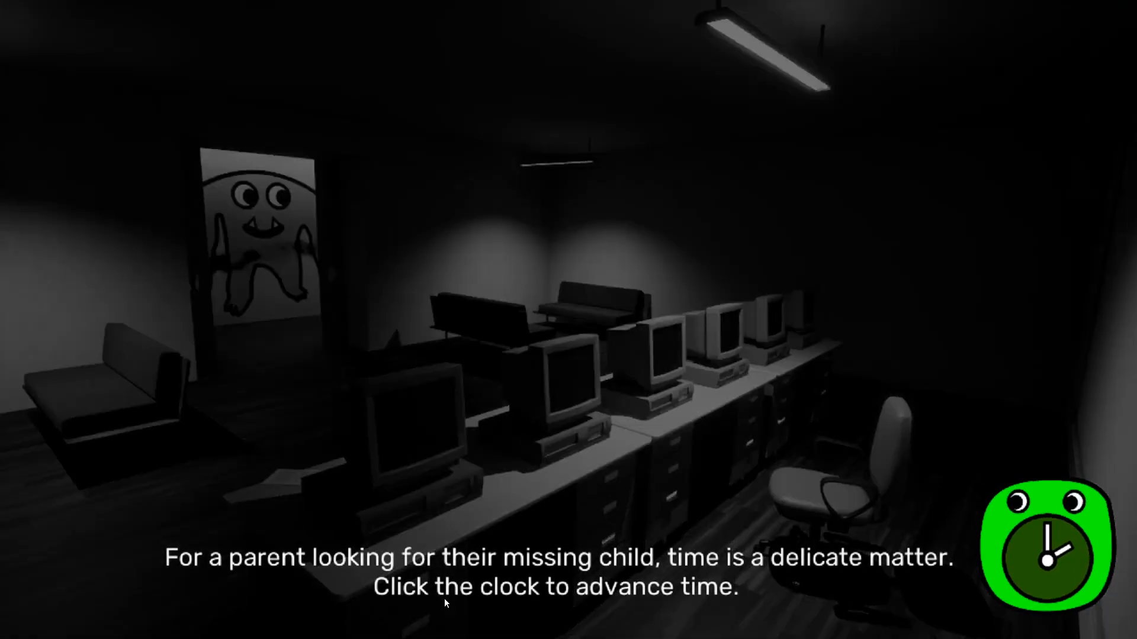
click(1053, 547)
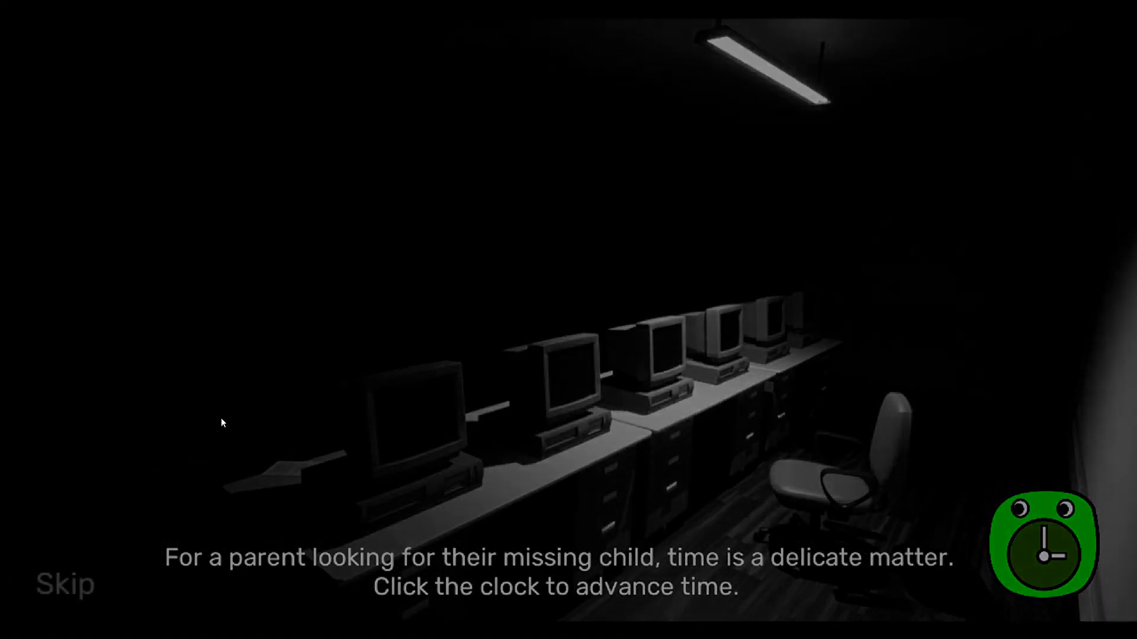
click(1049, 540)
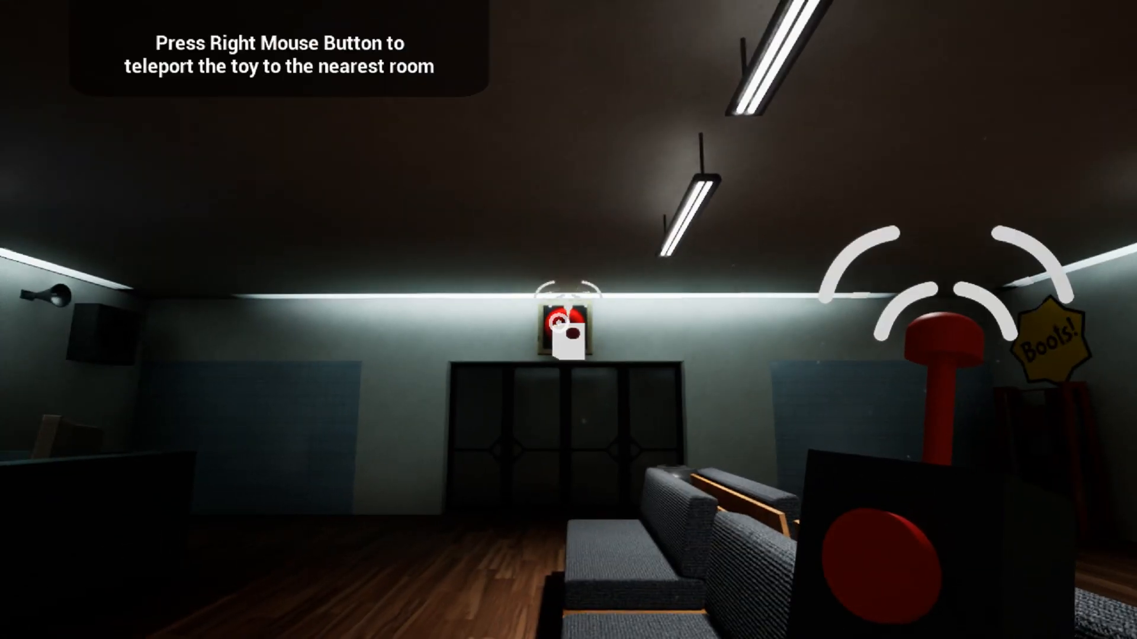
Teleport the toy to the nearest room twice and walk forward down the hallway
right_click(568, 319)
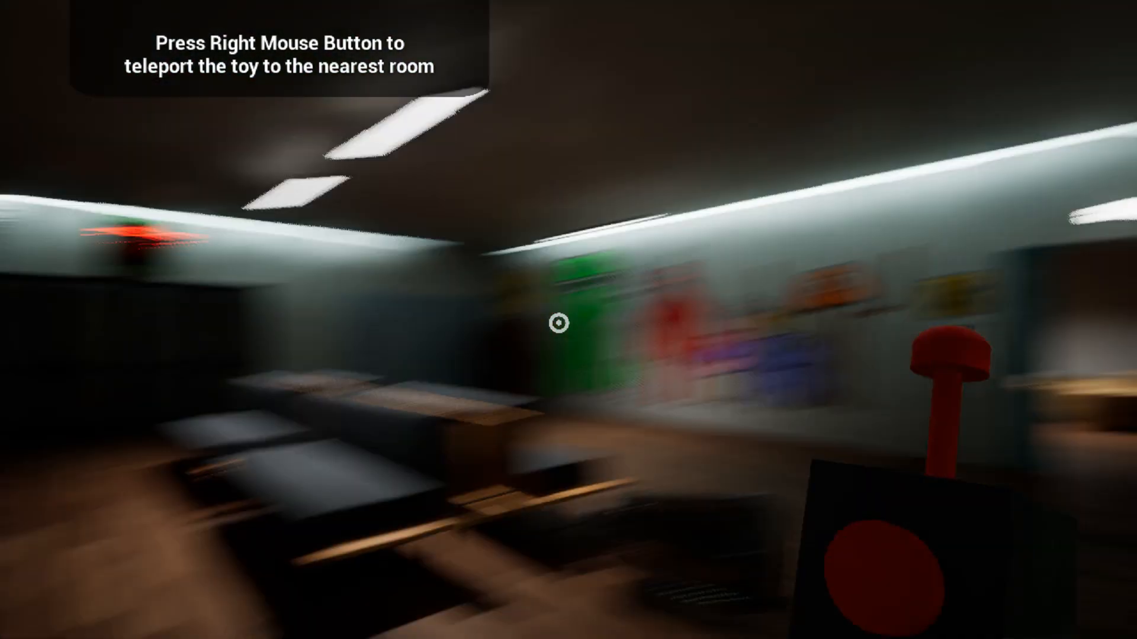
right_click(560, 323)
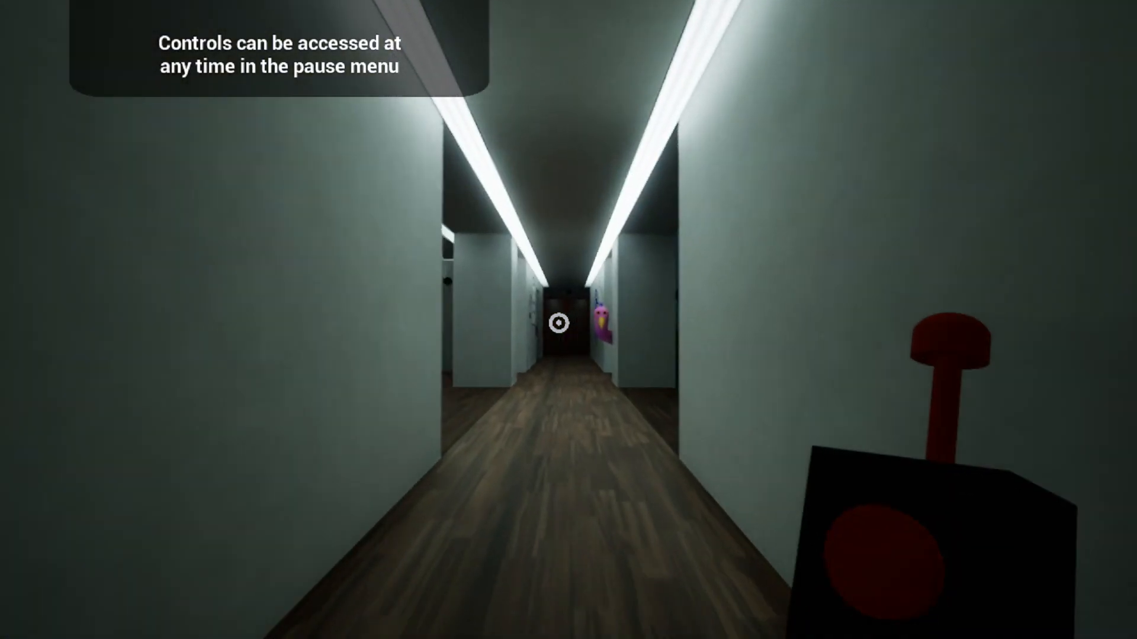
key(w)
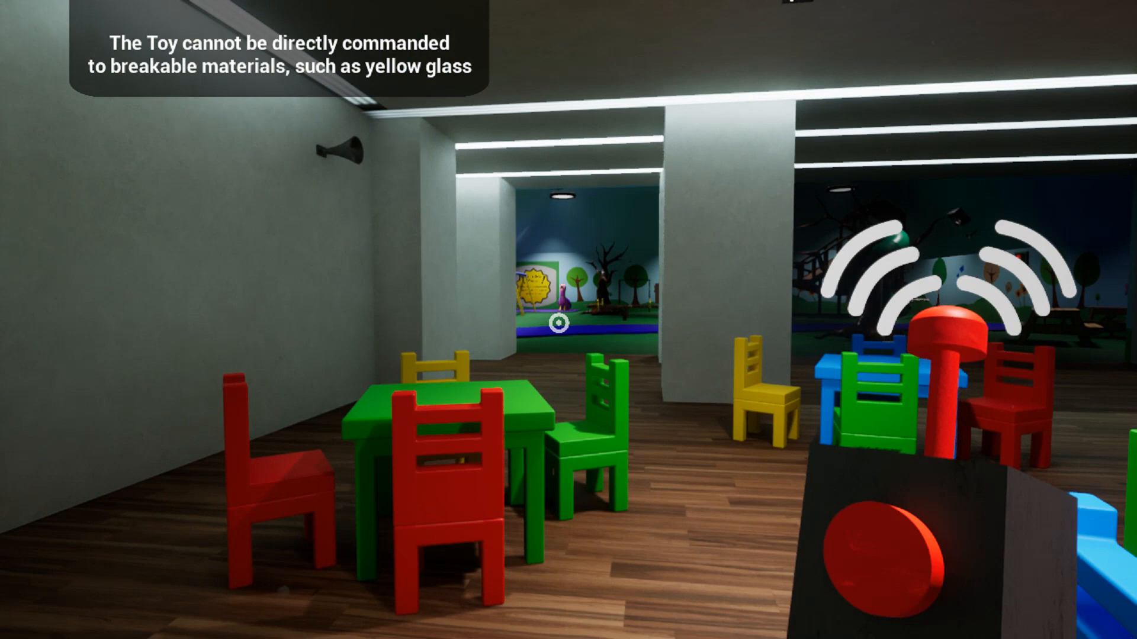
mouse_move(569, 320)
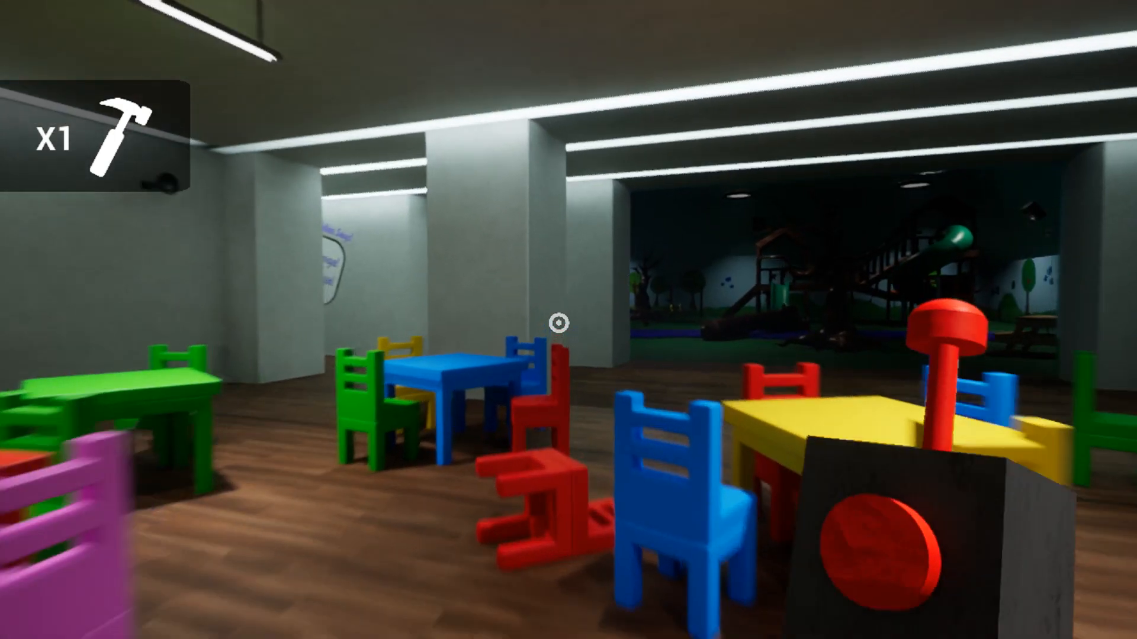
mouse_move(568, 320)
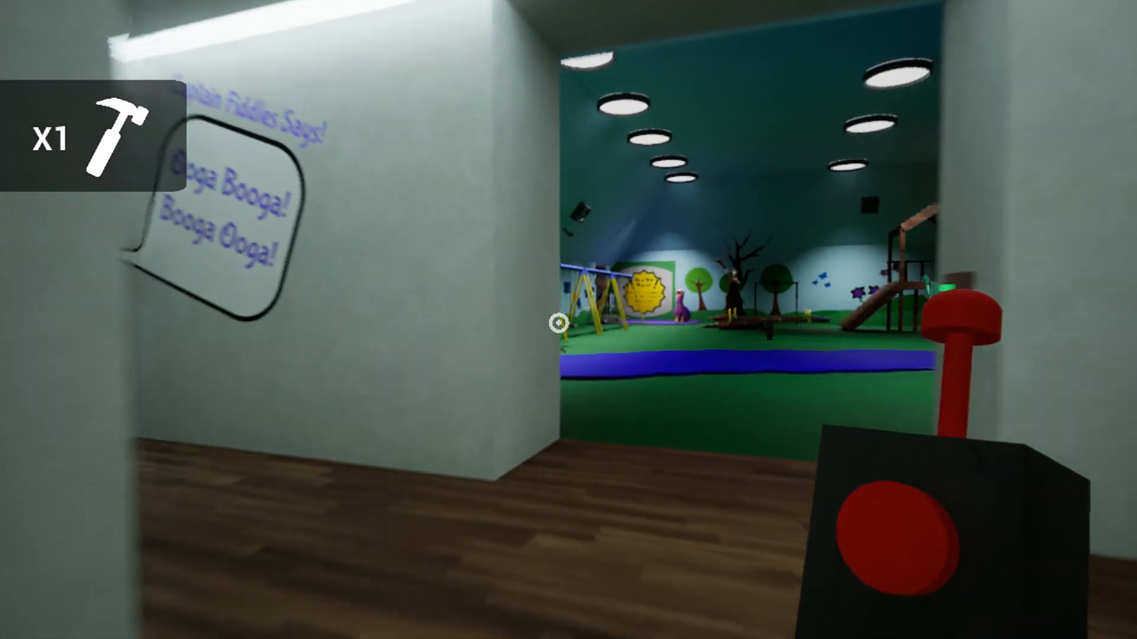
mouse_move(569, 320)
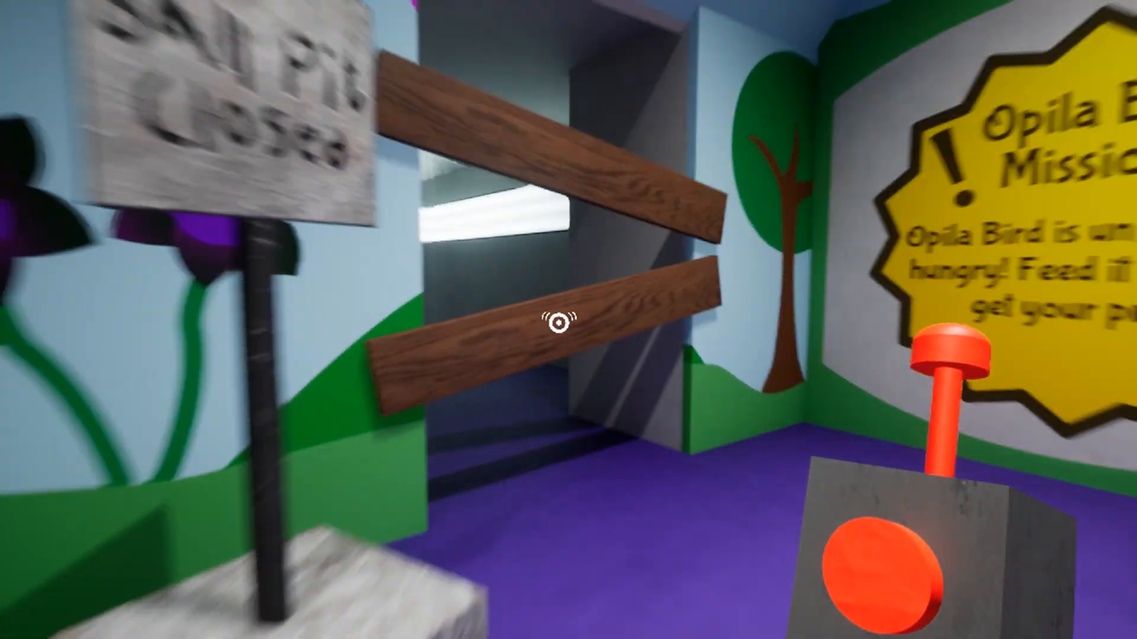
mouse_move(569, 320)
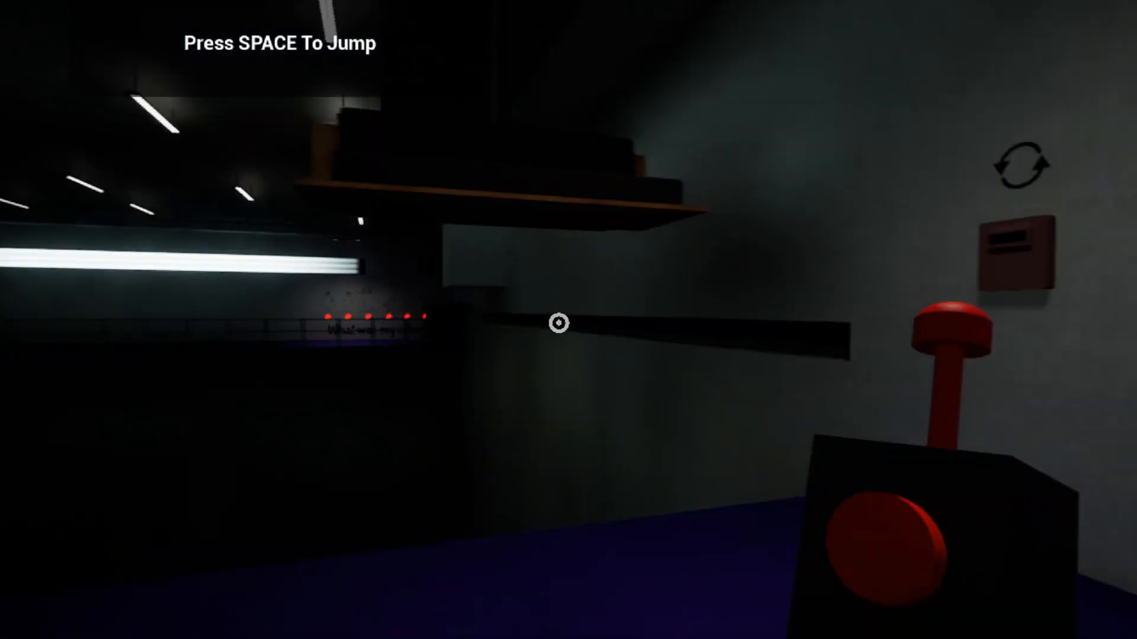
Jump up toward the high shelf in the dark room, then pause the game
key(space)
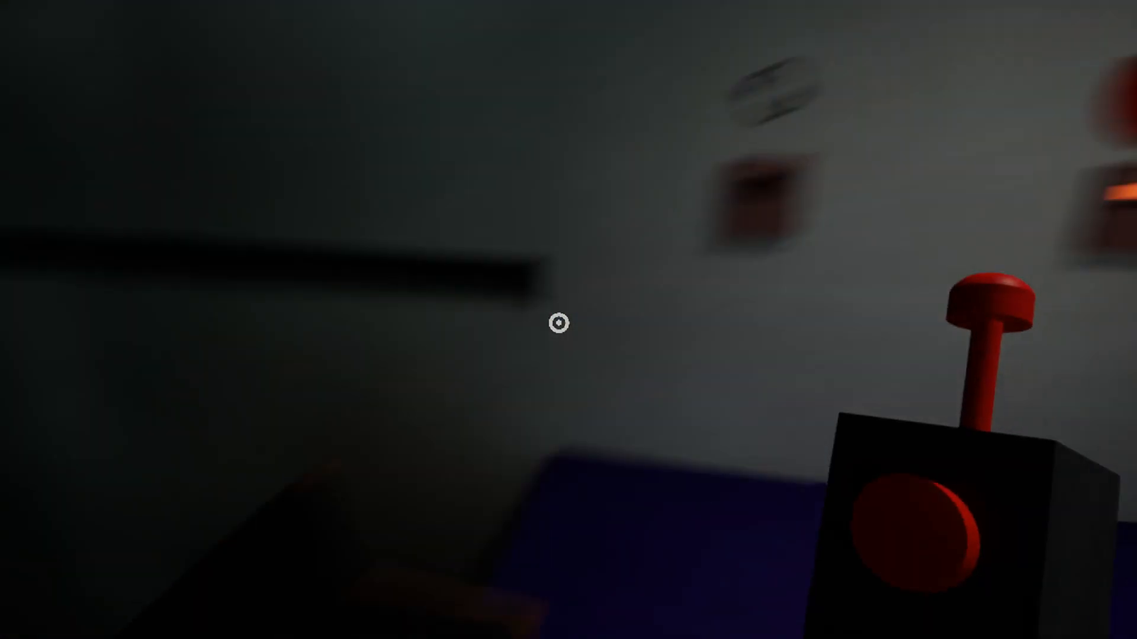
key(Escape)
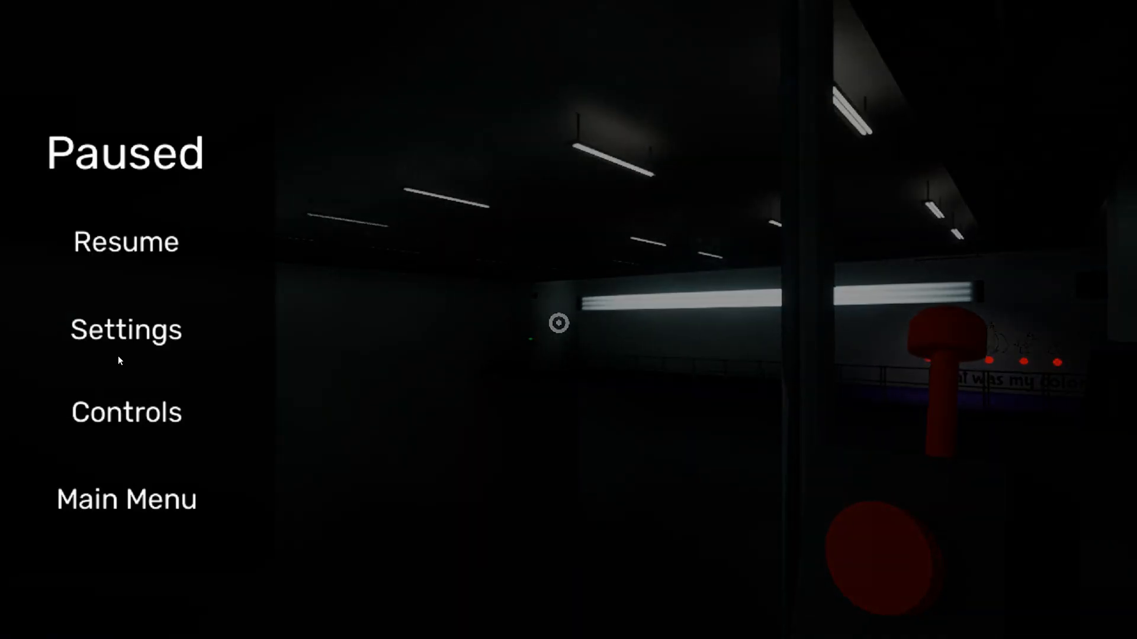
Scroll through the Display, Controls and Audio settings, then resume play
click(125, 329)
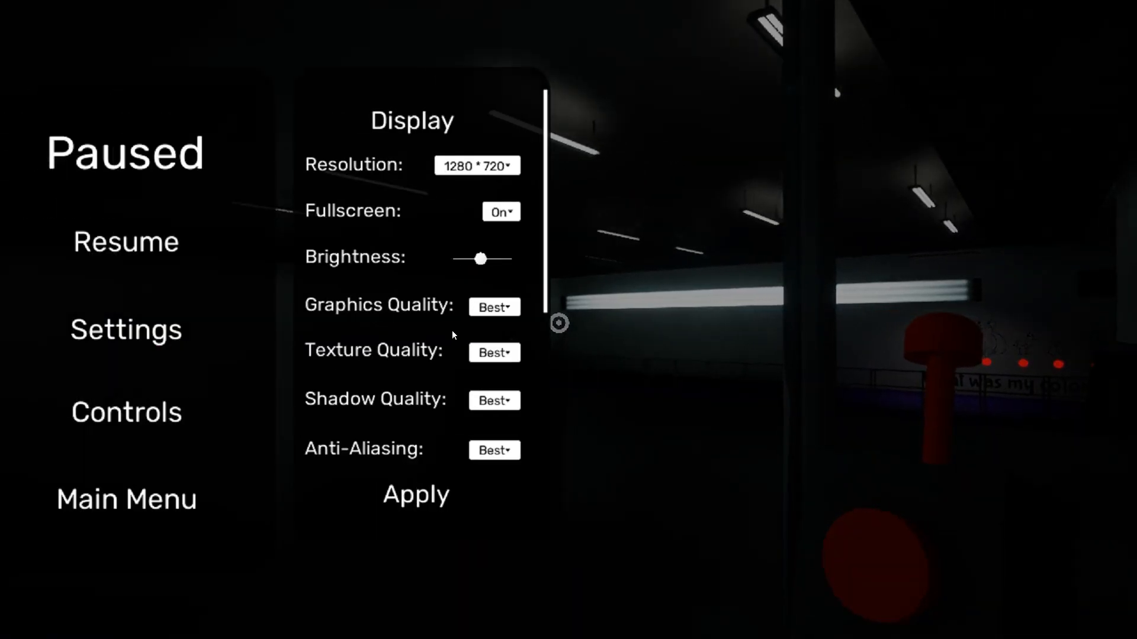
scroll(down, 3)
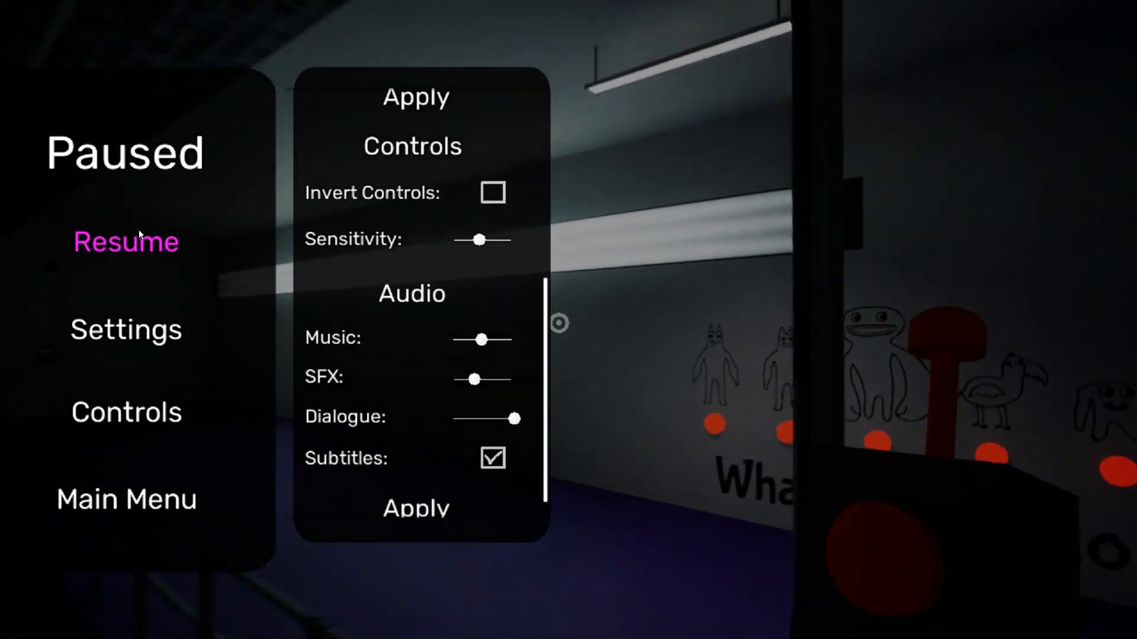
click(126, 242)
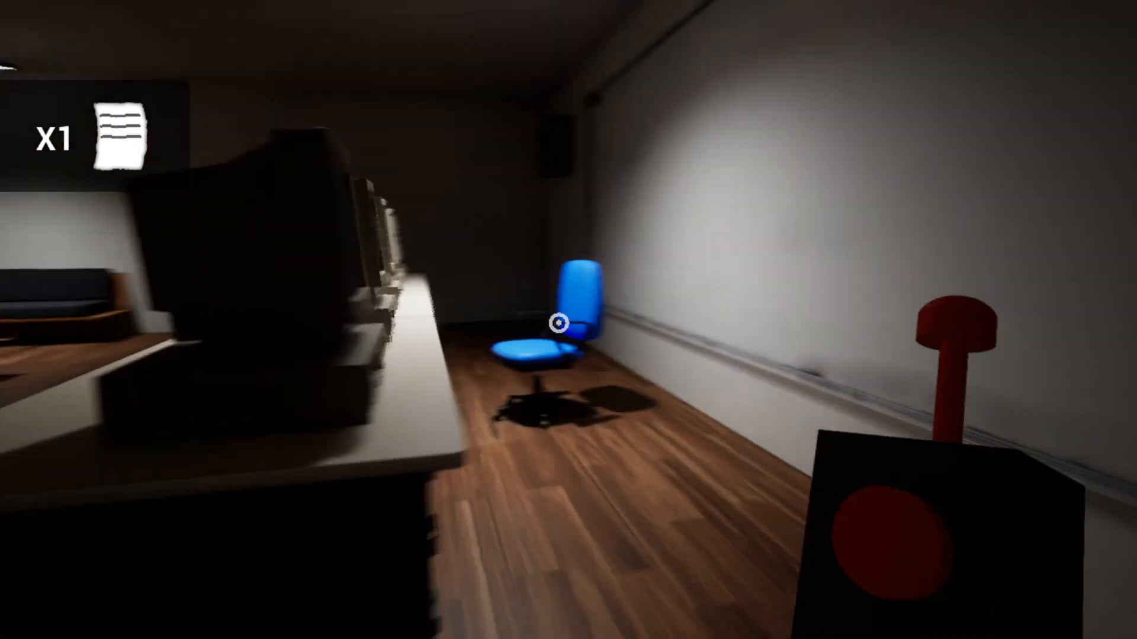
mouse_move(569, 319)
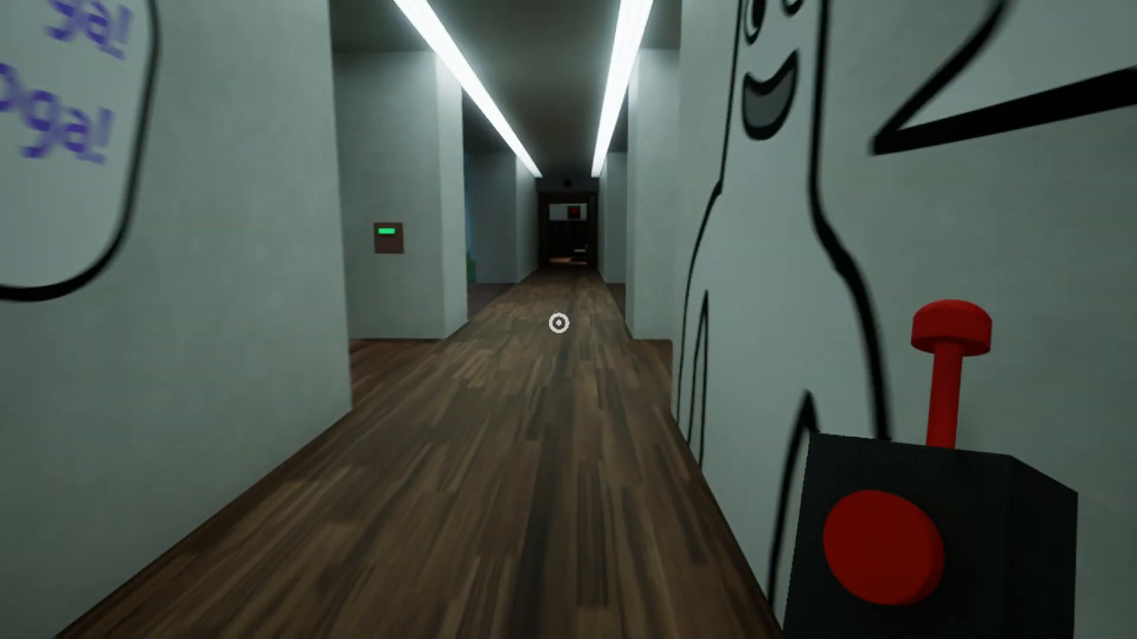
mouse_move(569, 320)
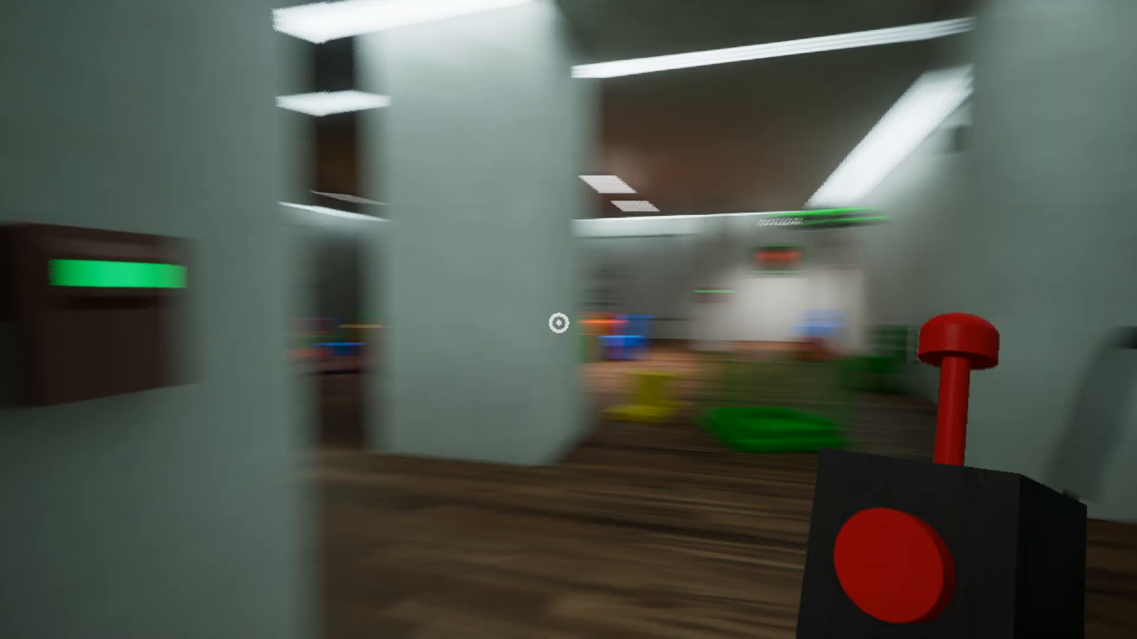
mouse_move(555, 322)
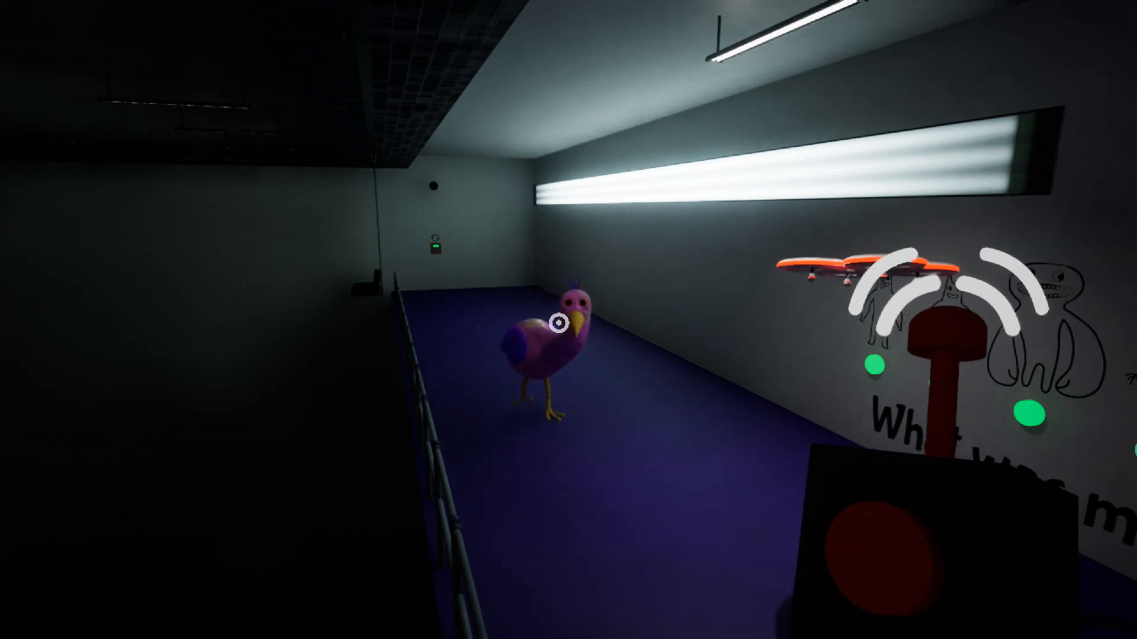
mouse_move(568, 319)
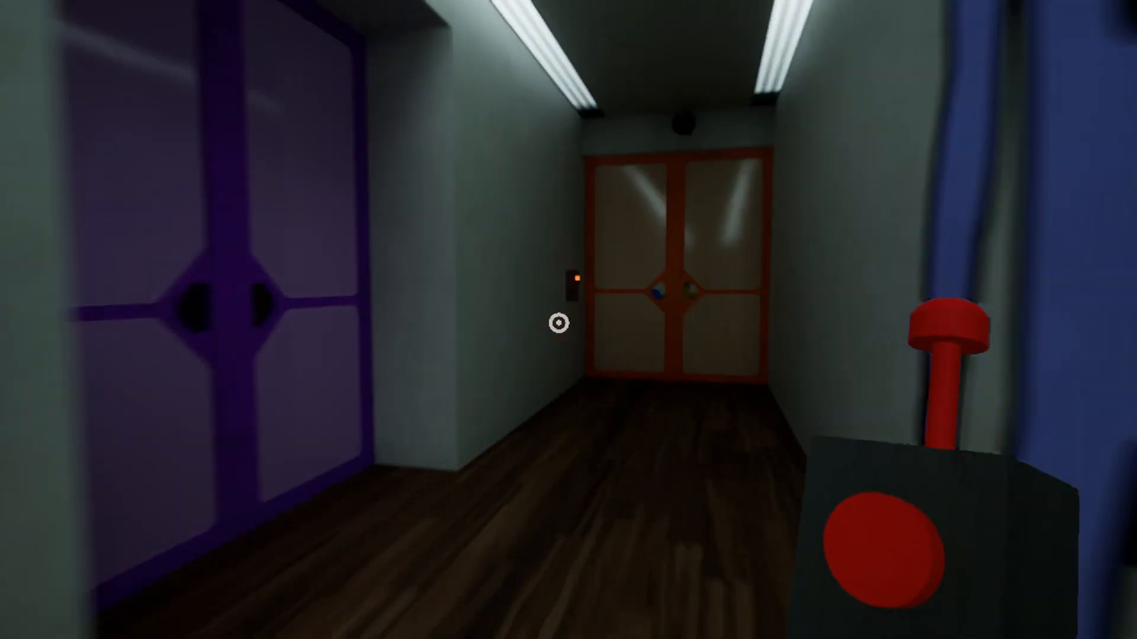
mouse_move(557, 323)
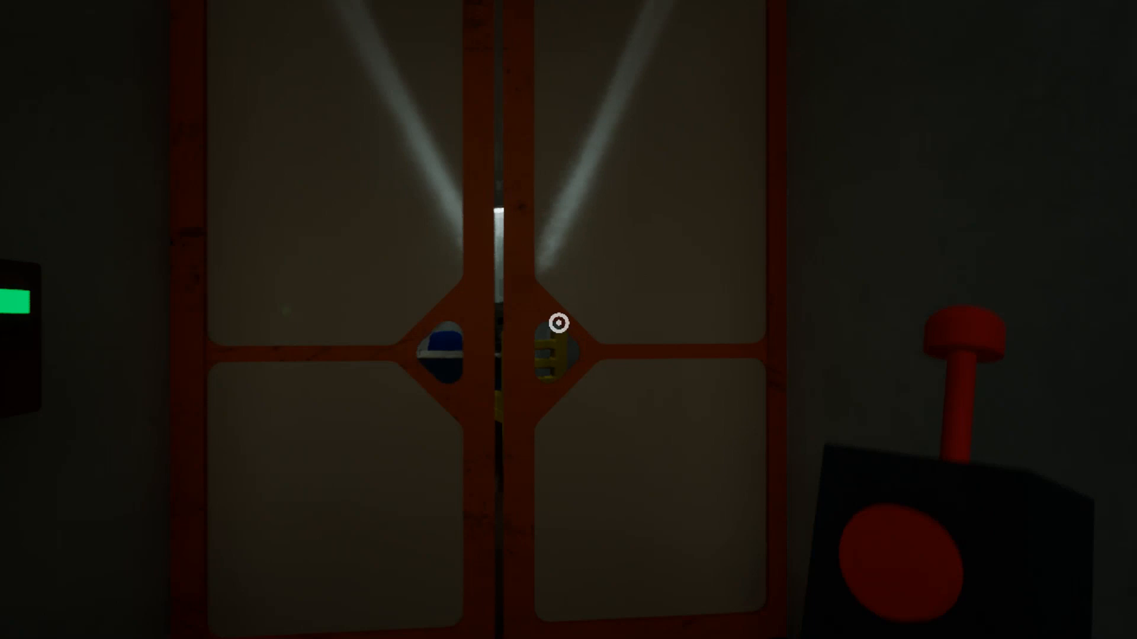
Interact with the orange double doors to get through into the cafeteria
click(556, 321)
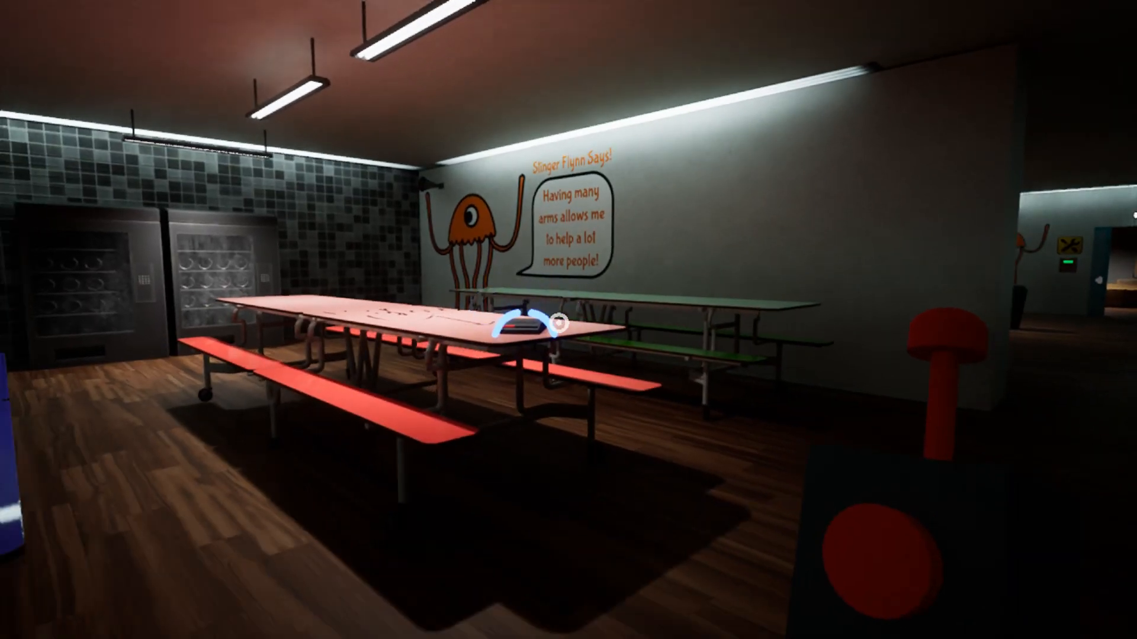
mouse_move(568, 320)
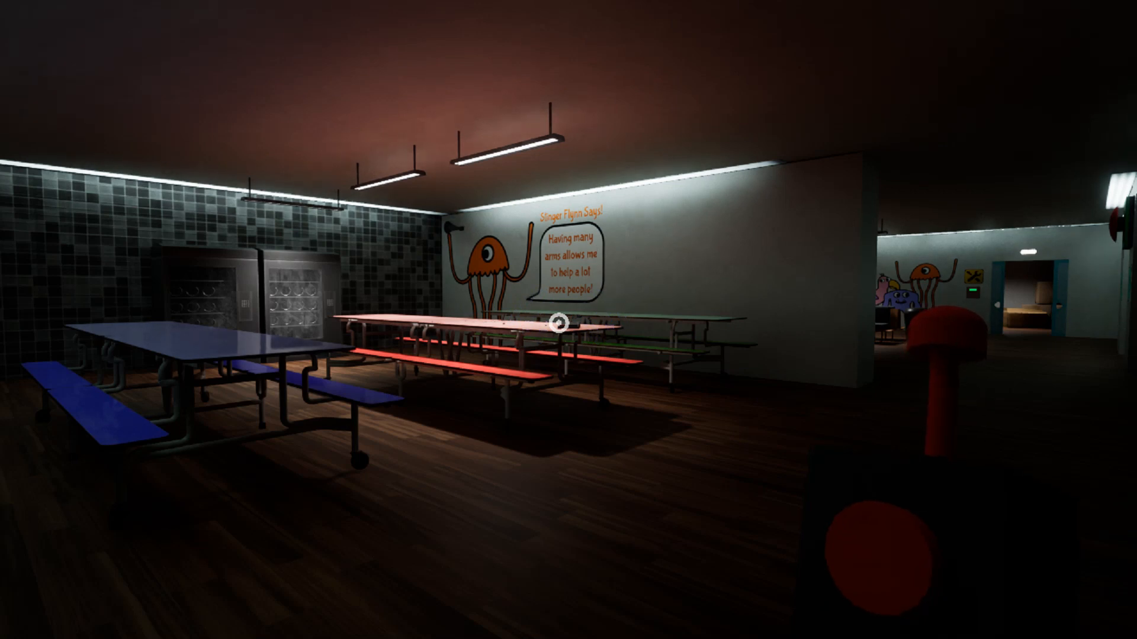
Pause in the cafeteria and choose Main Menu so the Confirm prompt appears
key(Escape)
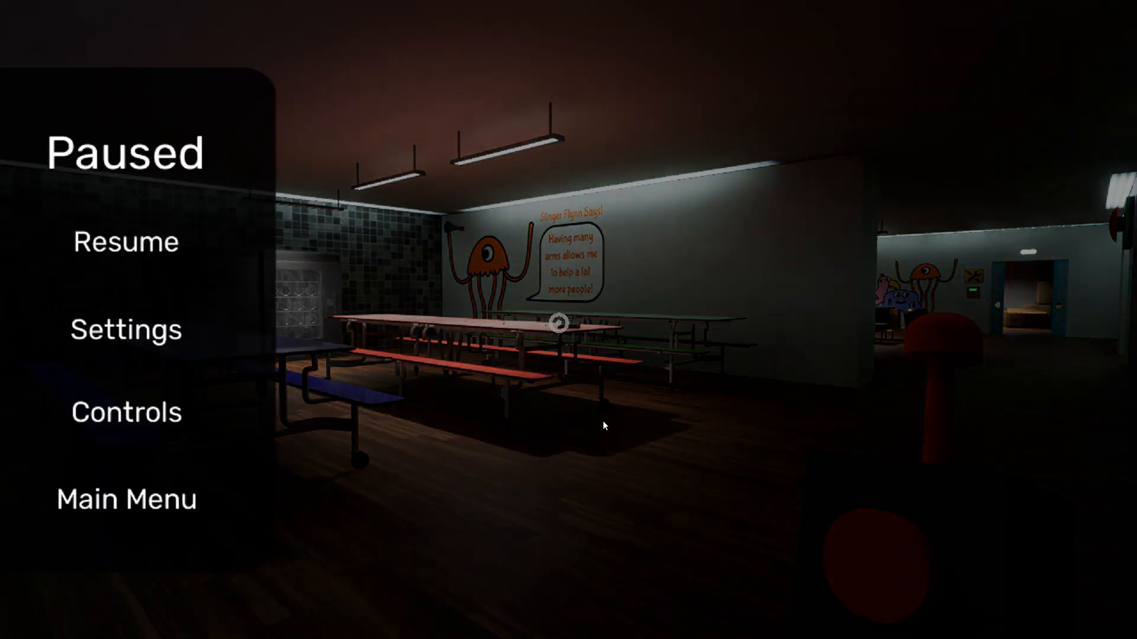
click(125, 498)
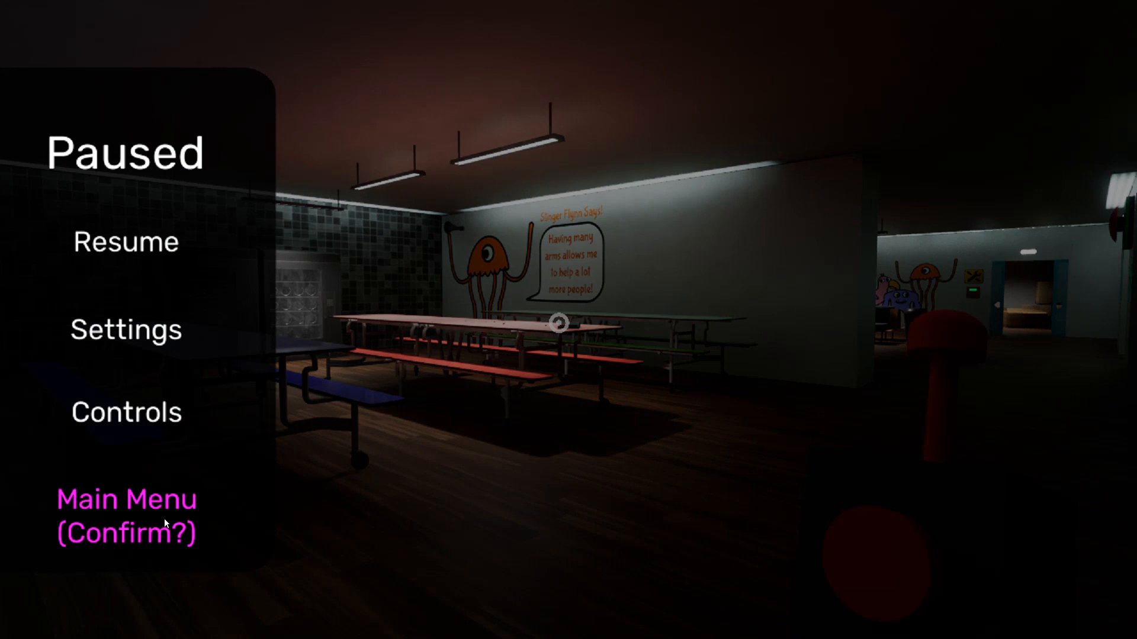